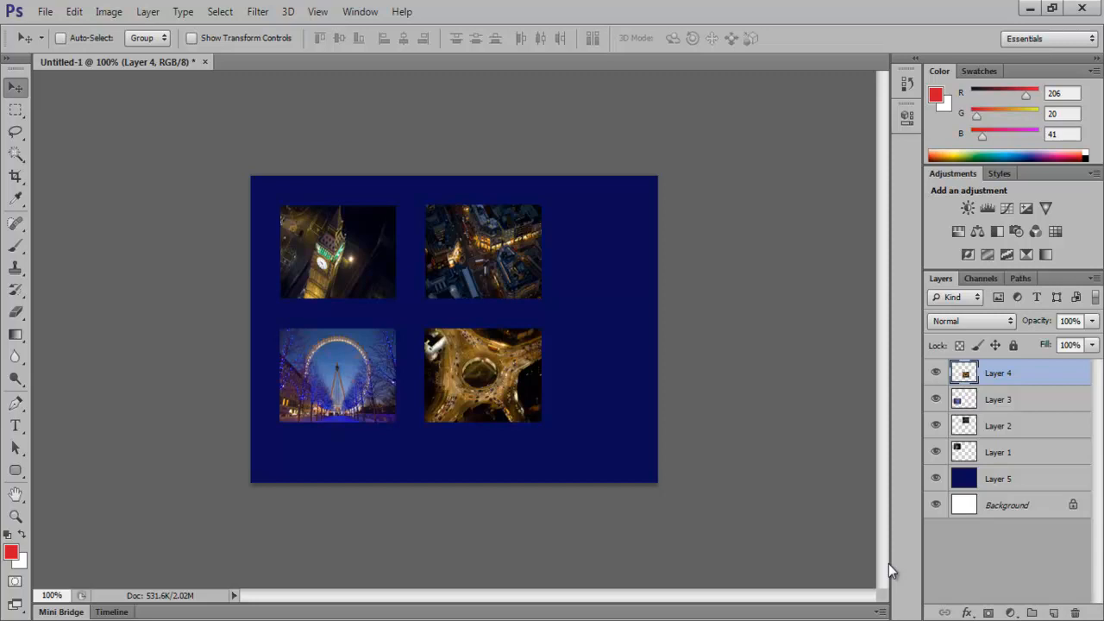
{"action": "mouse_move", "coordinate": [875, 575]}
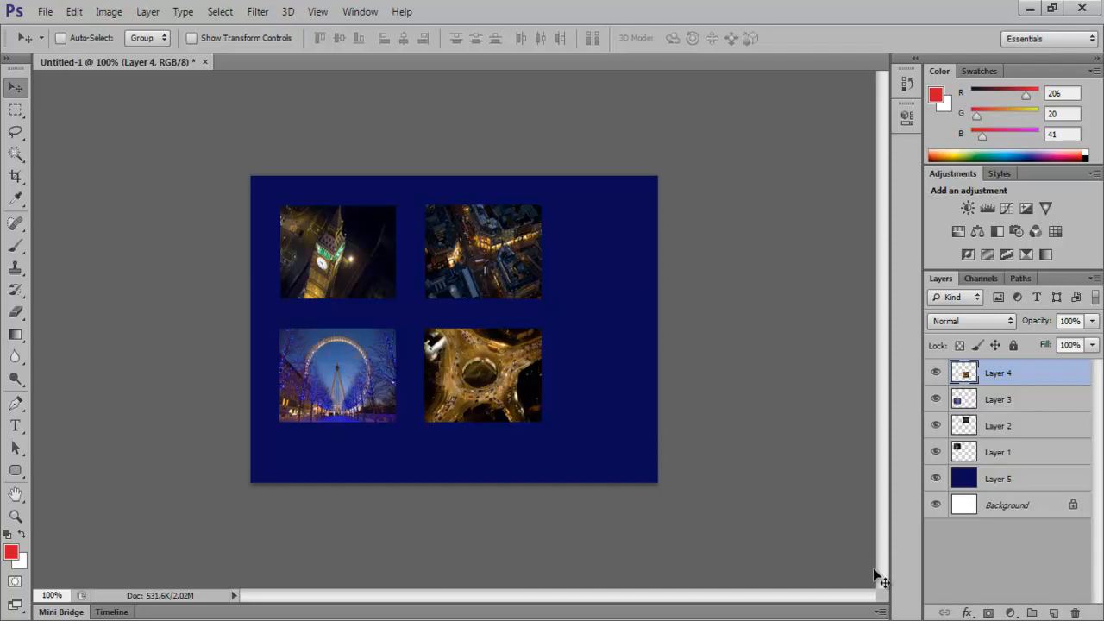
{"action": "mouse_move", "coordinate": [962, 503]}
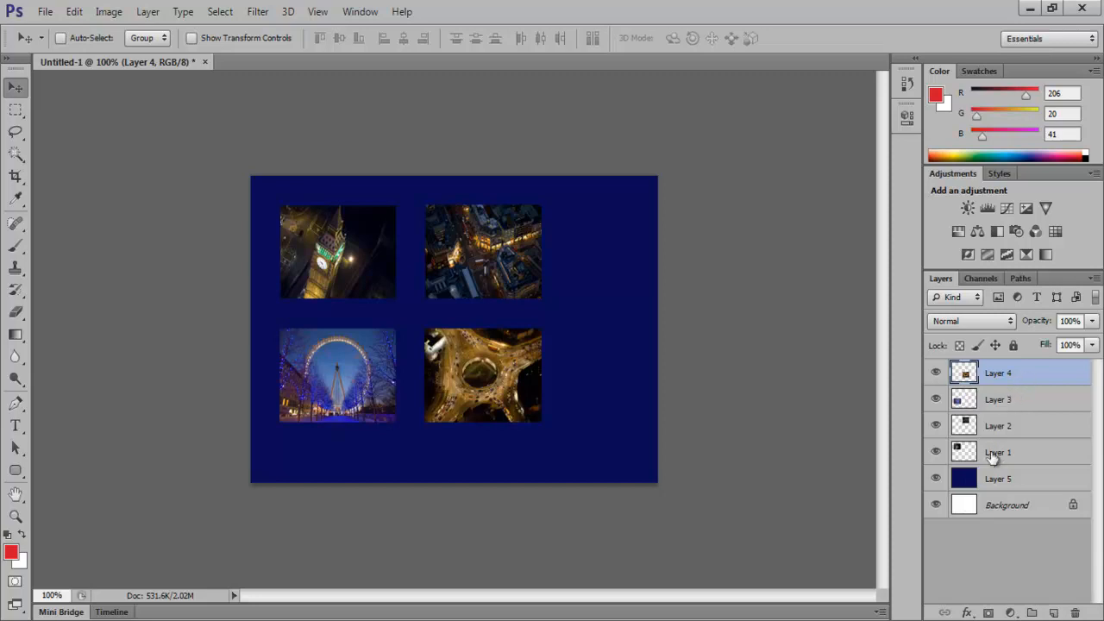
Select Layers 1–4 and group them into Group 1 via Layer > Group Layers.
{"action": "left_click", "coordinate": [998, 372]}
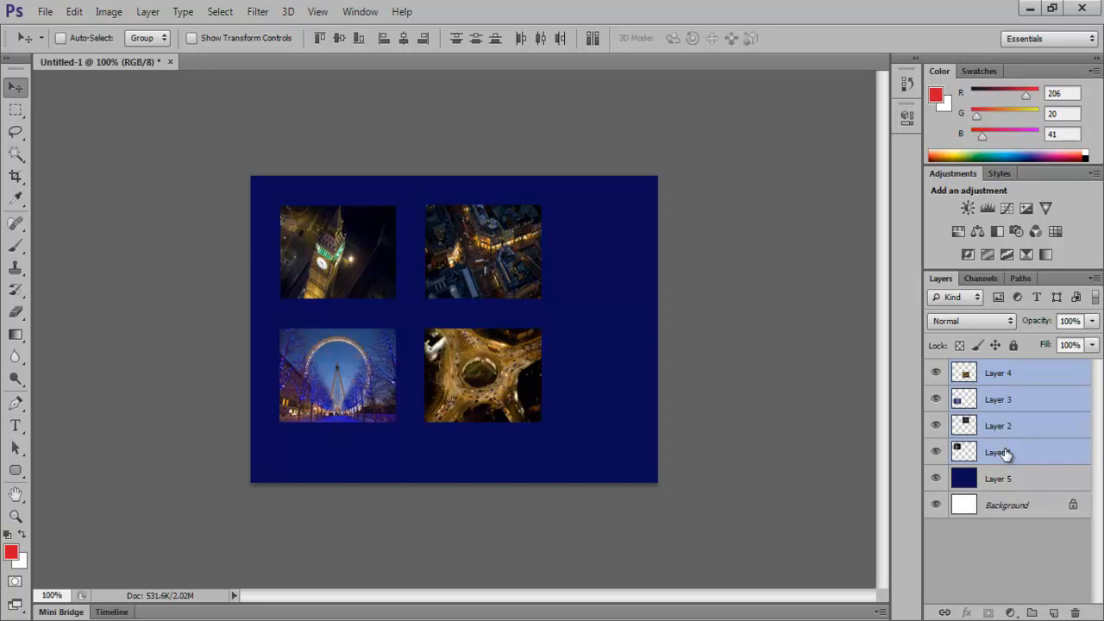
{"action": "left_click", "coordinate": [147, 11]}
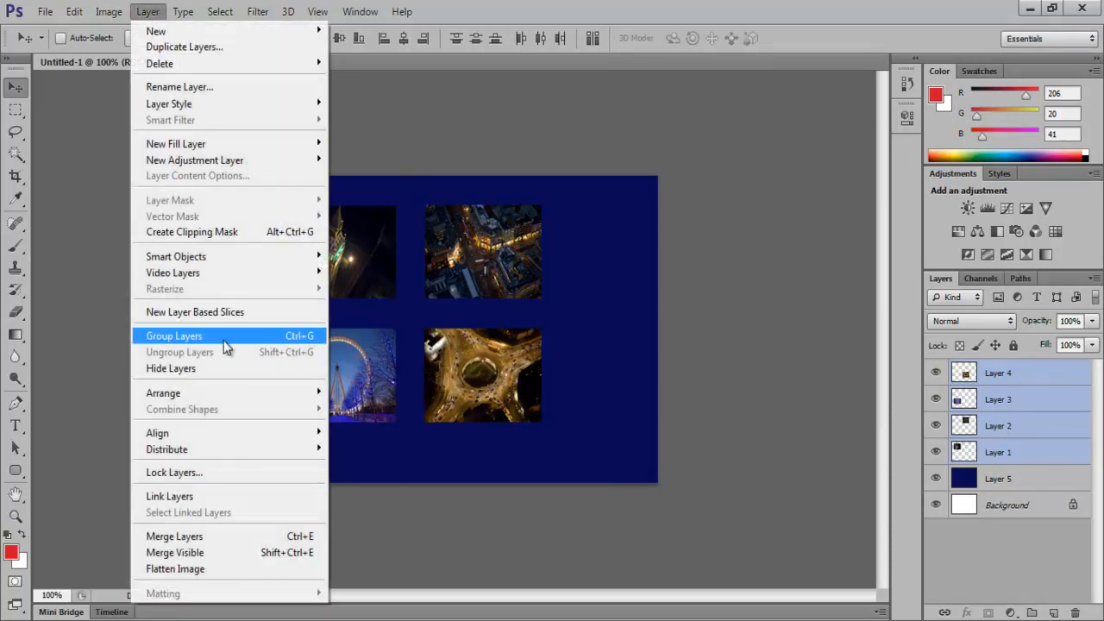
{"action": "left_click", "coordinate": [175, 336]}
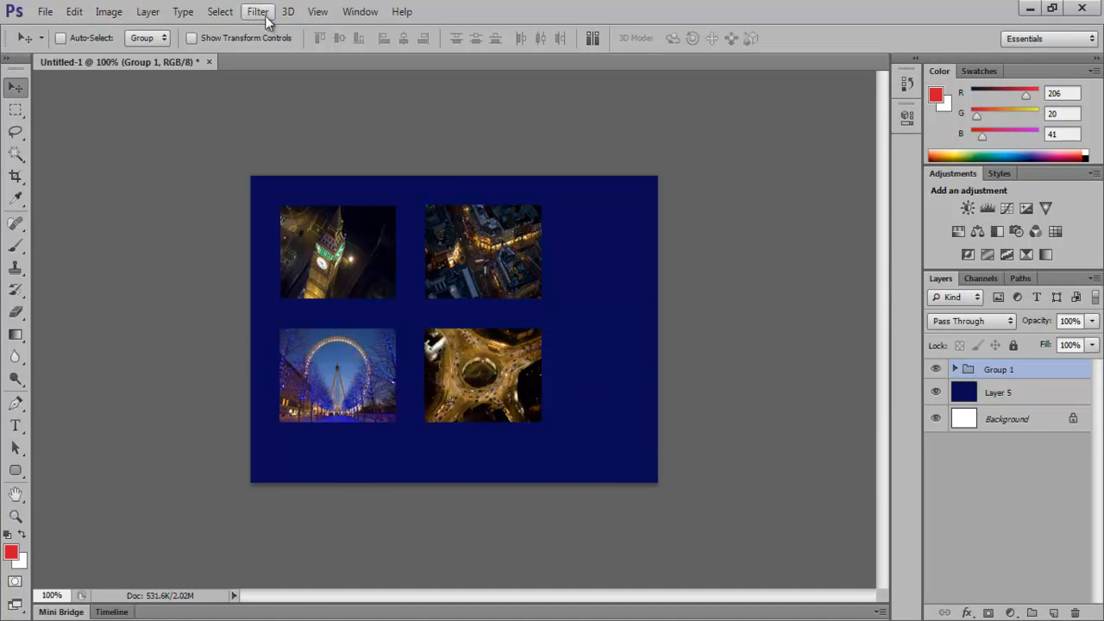
Convert Group 1 for Smart Filters and open its contents, accepting the notice.
{"action": "left_click", "coordinate": [257, 11]}
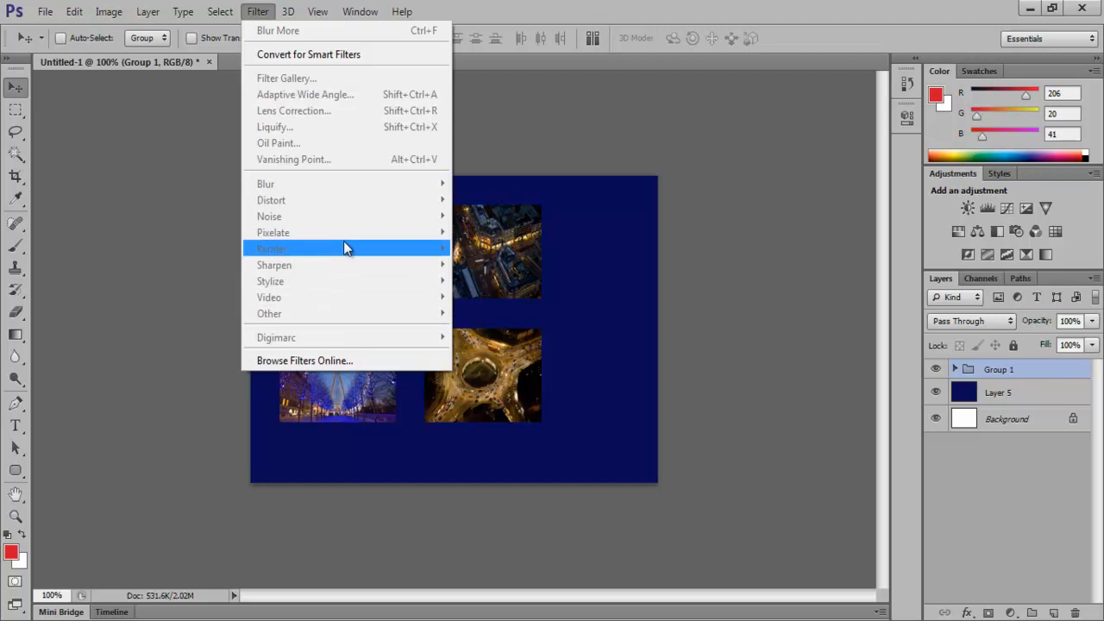
{"action": "mouse_move", "coordinate": [375, 78]}
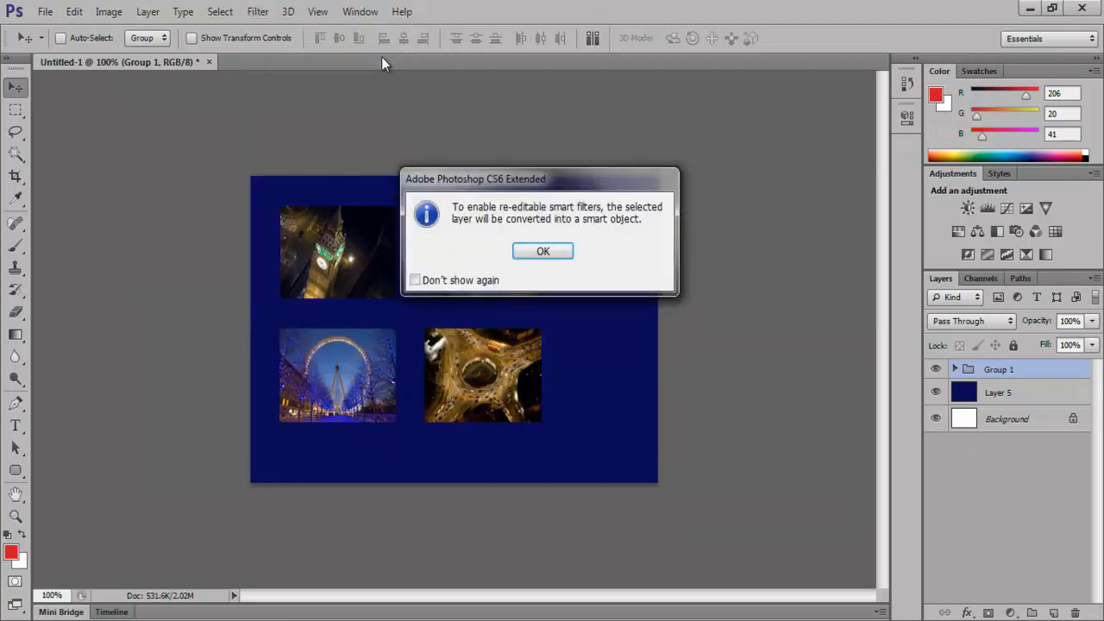
{"action": "left_click", "coordinate": [542, 251]}
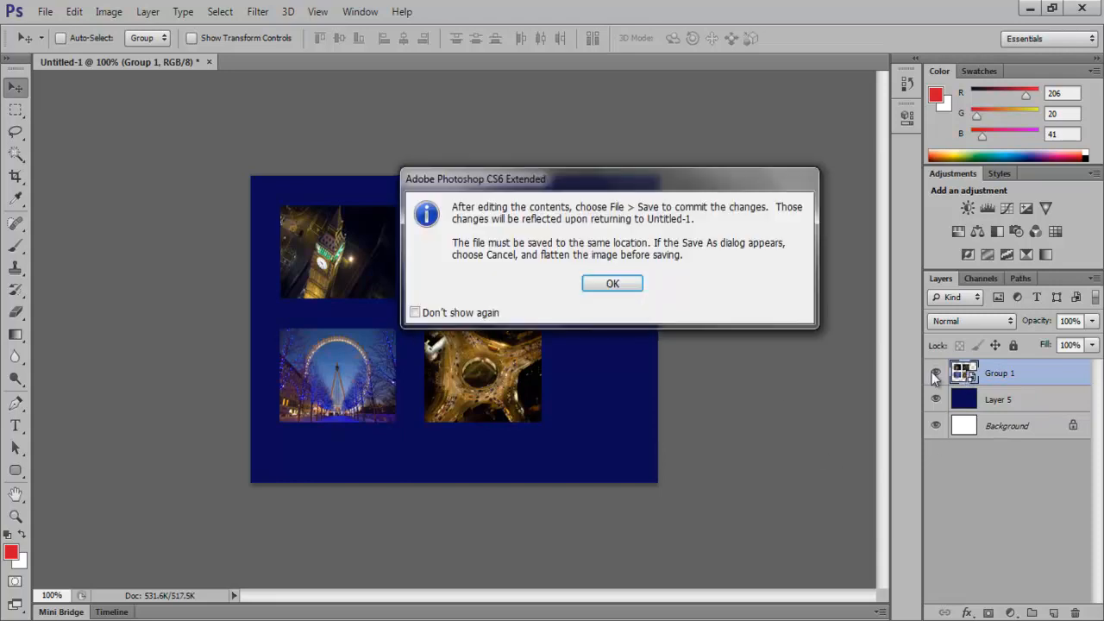
{"action": "left_click", "coordinate": [613, 284]}
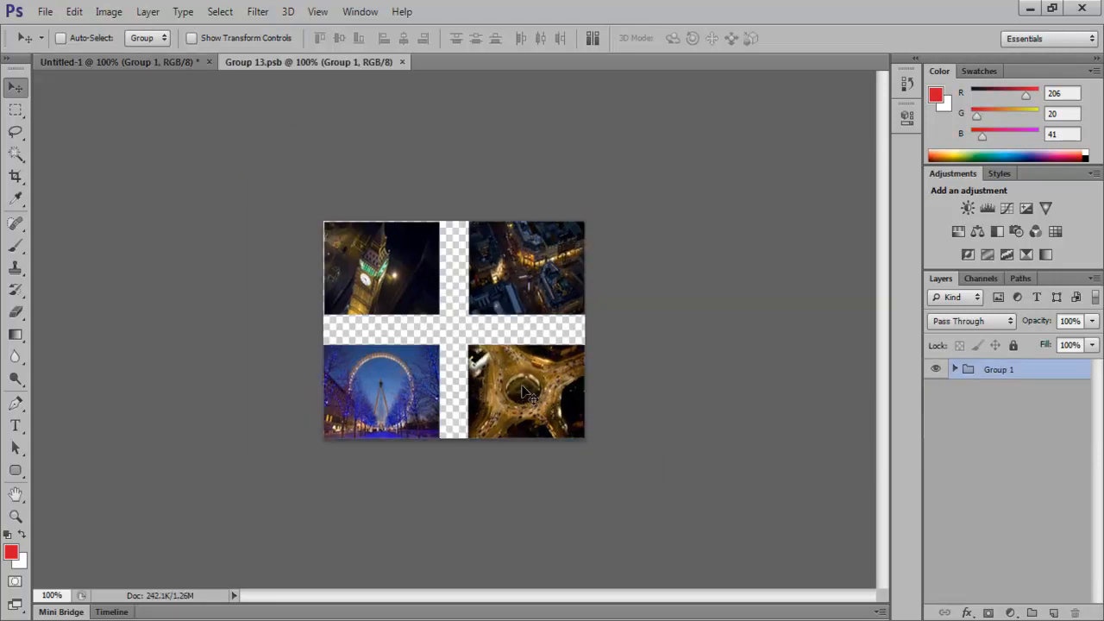
Expand the group in Group 13.psb to show its photo layers, then return to the collage.
{"action": "left_click", "coordinate": [954, 369]}
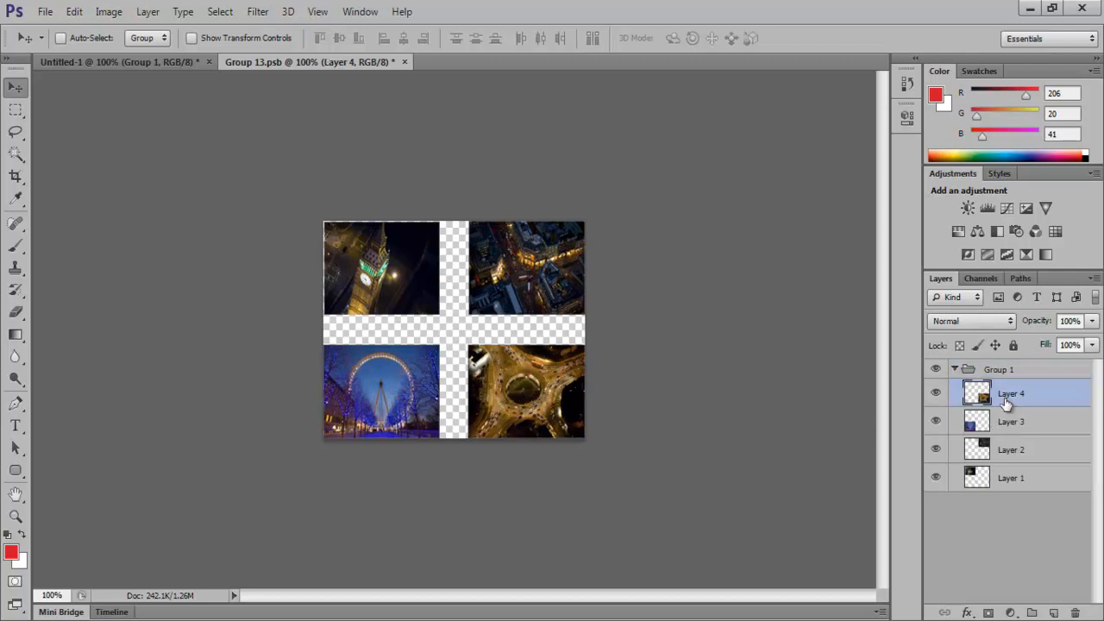
{"action": "left_click", "coordinate": [1010, 449]}
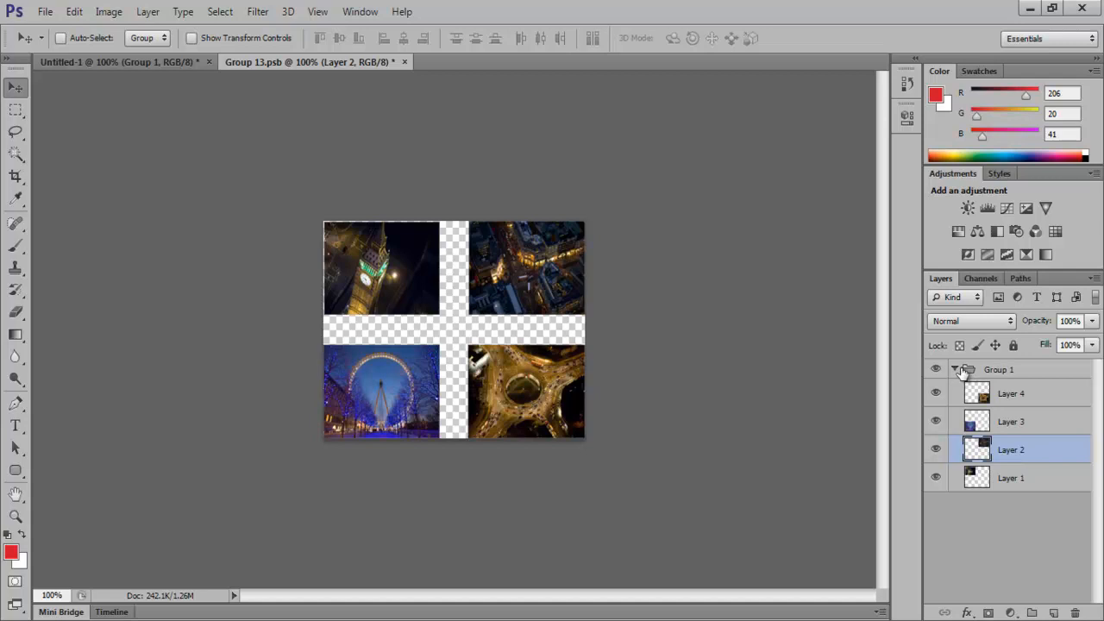
{"action": "left_click", "coordinate": [404, 61]}
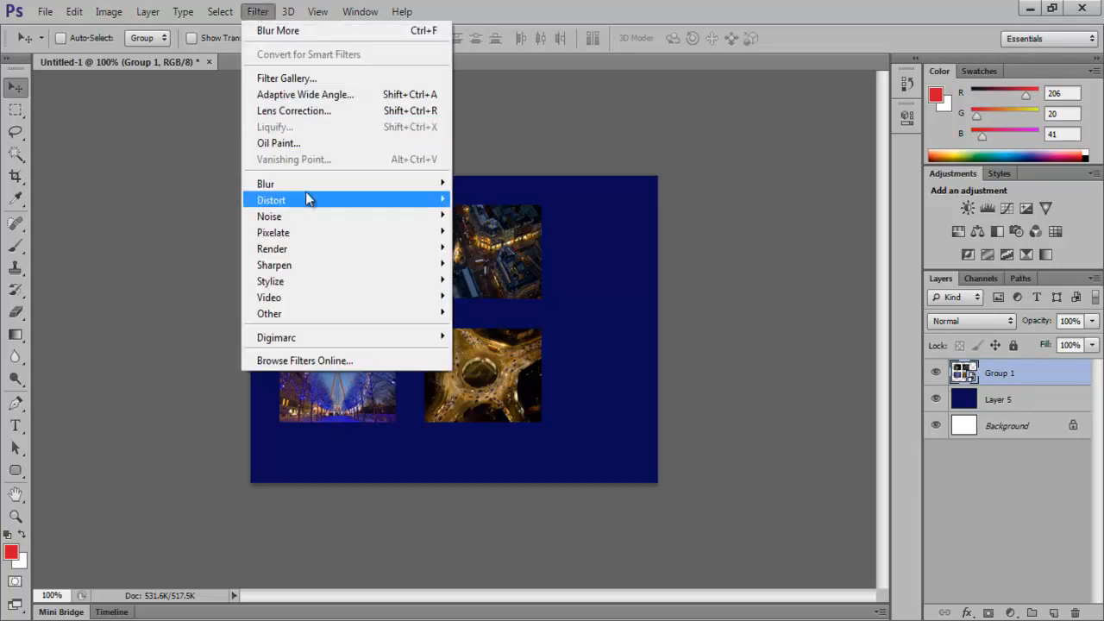
{"action": "mouse_move", "coordinate": [265, 184]}
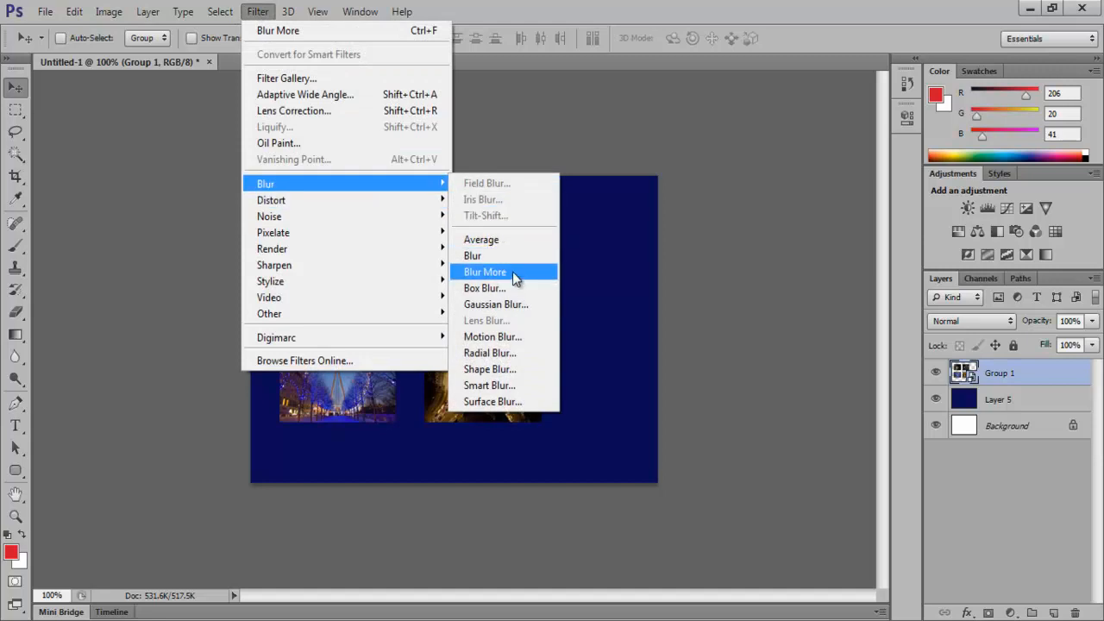
Apply Filter > Blur > Blur More to the Group 1 smart object.
{"action": "left_click", "coordinate": [484, 272]}
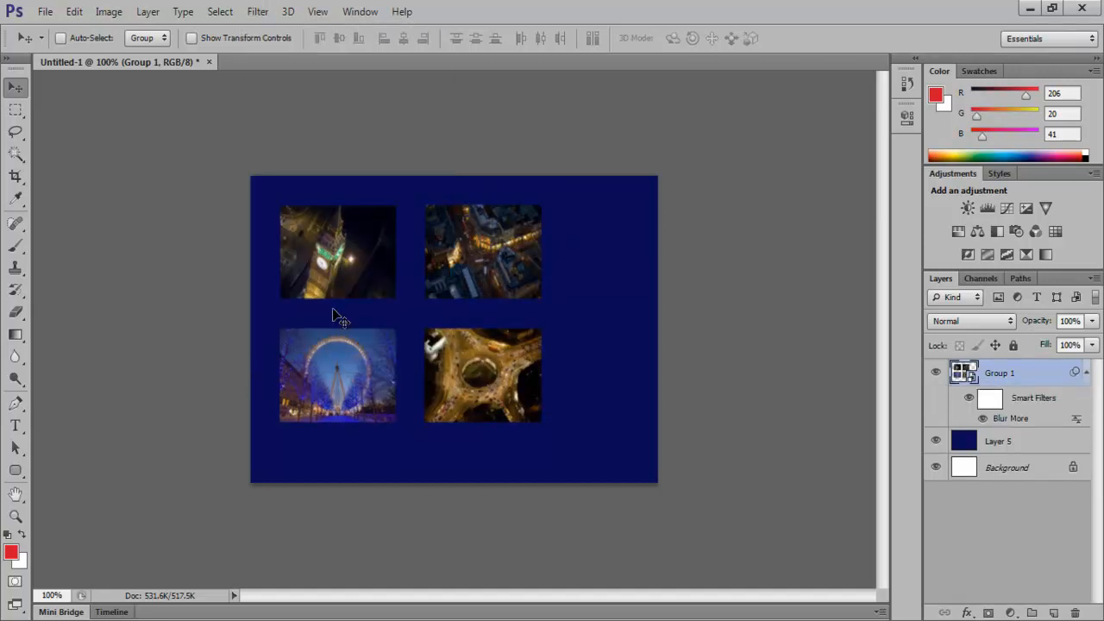